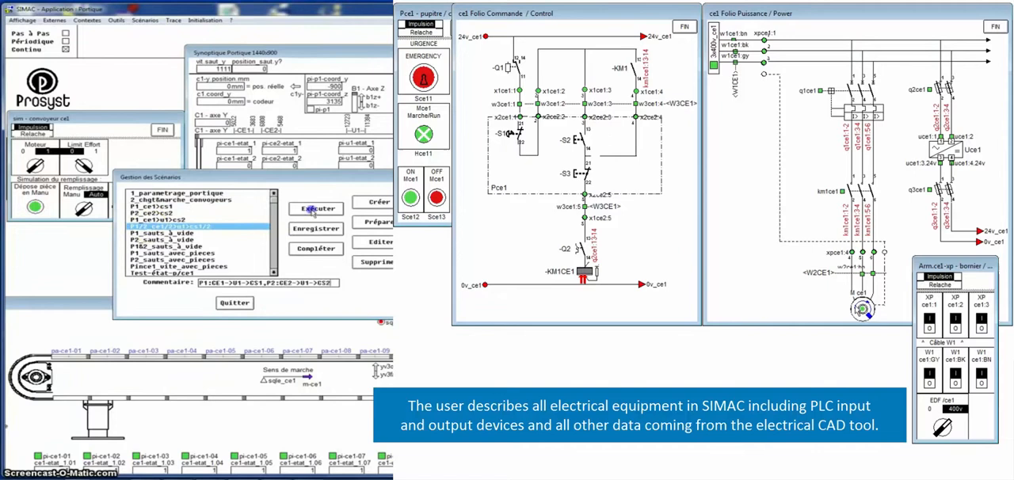
Show the 3D machine view with its conveyors beside the gantry synoptic and event log.
click(316, 209)
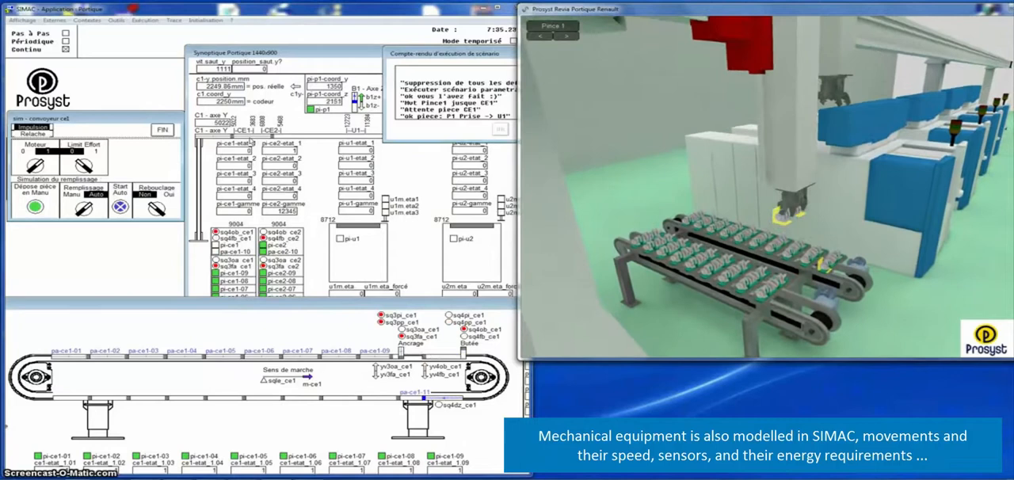
From the Outils menu, bring up the c1-yvar variator's debug and y-axis encoder parameter panels.
click(22, 19)
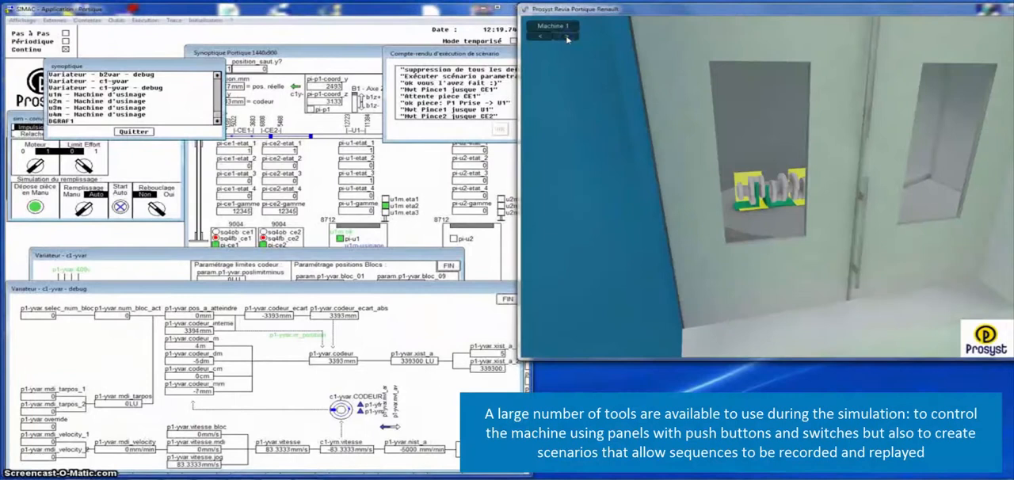
click(23, 19)
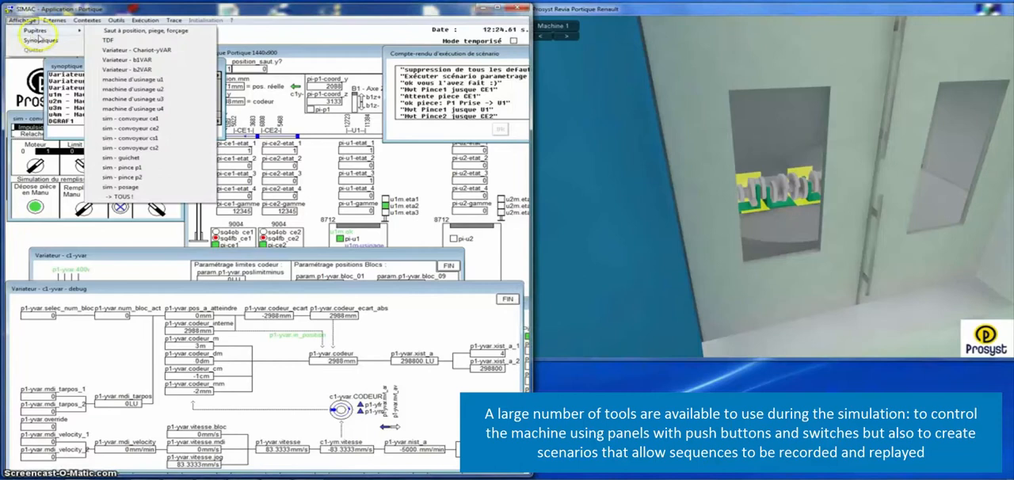